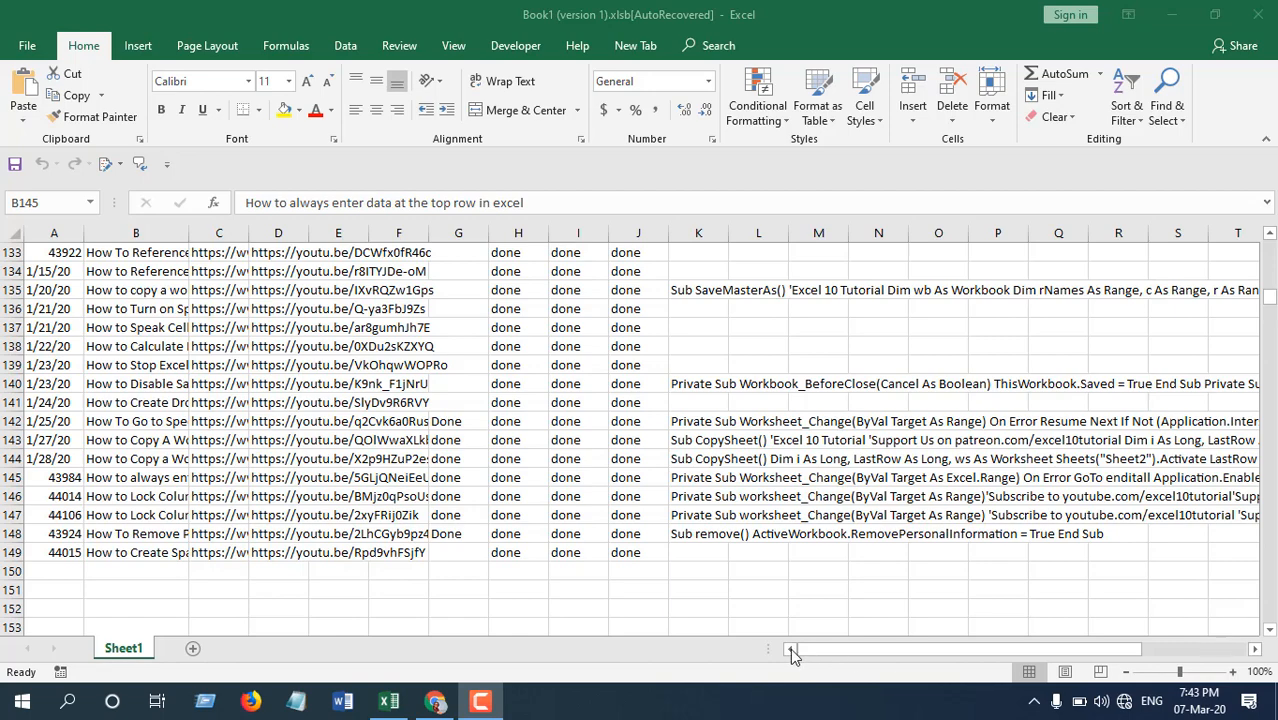
{"action": "mouse_move", "coordinate": [313, 489]}
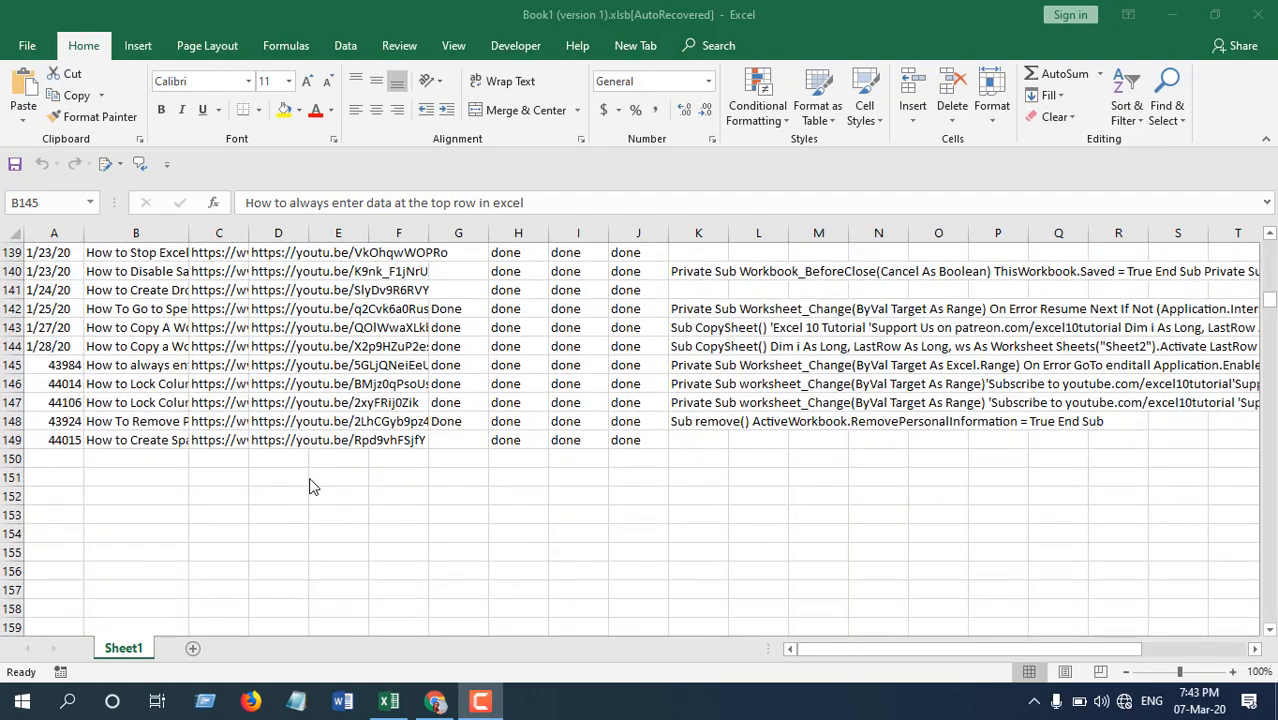
{"action": "mouse_move", "coordinate": [305, 373]}
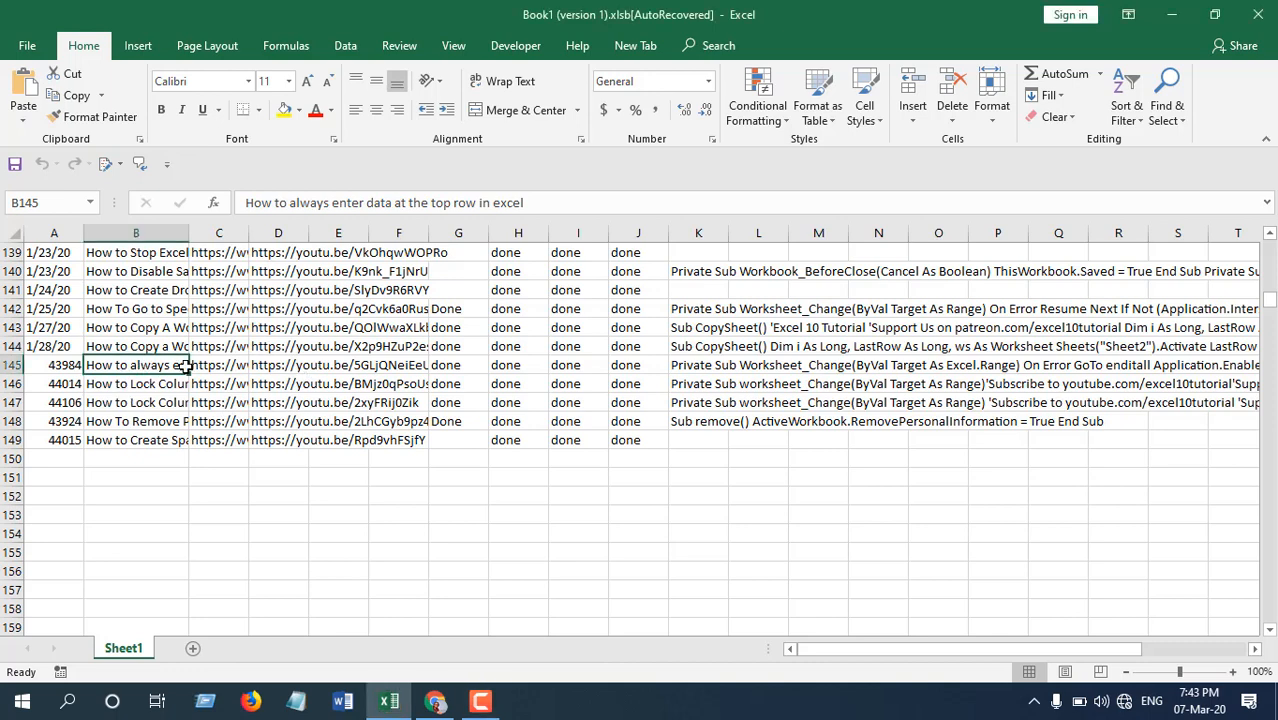
{"action": "mouse_move", "coordinate": [103, 389]}
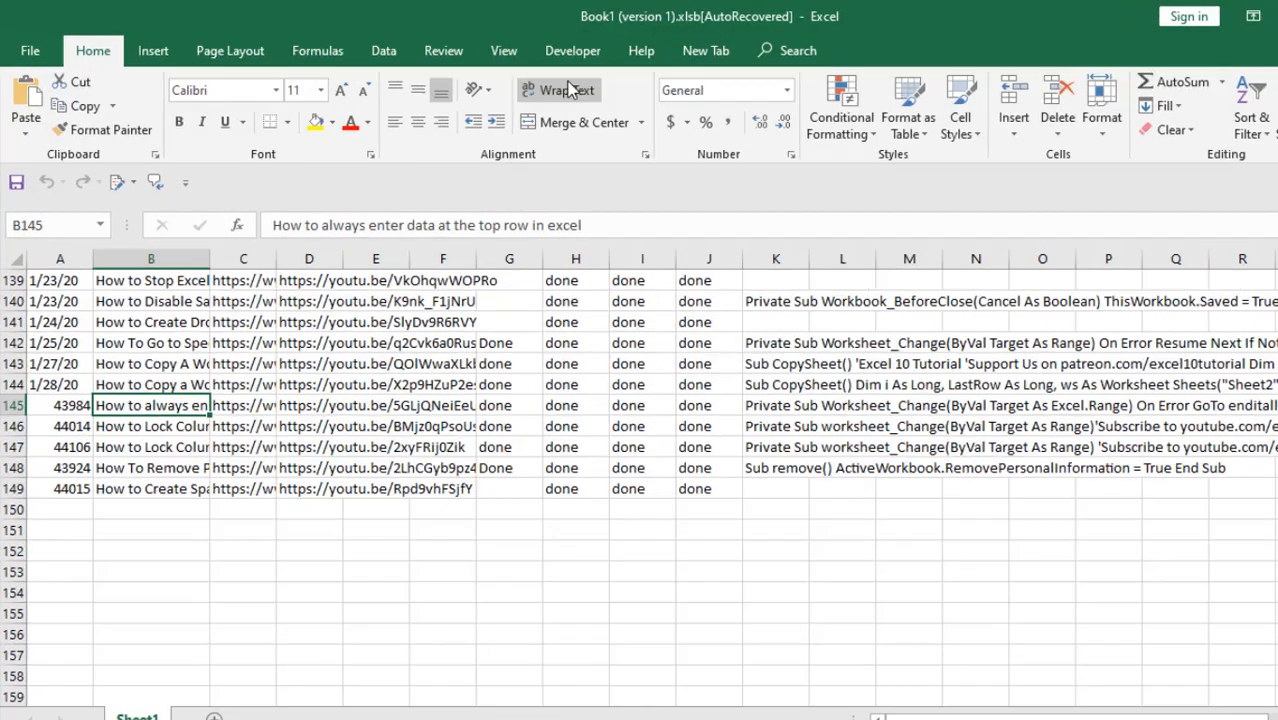
Open the Visual Basic editor from the Developer tab, showing an empty Module1
{"action": "left_click", "coordinate": [573, 50]}
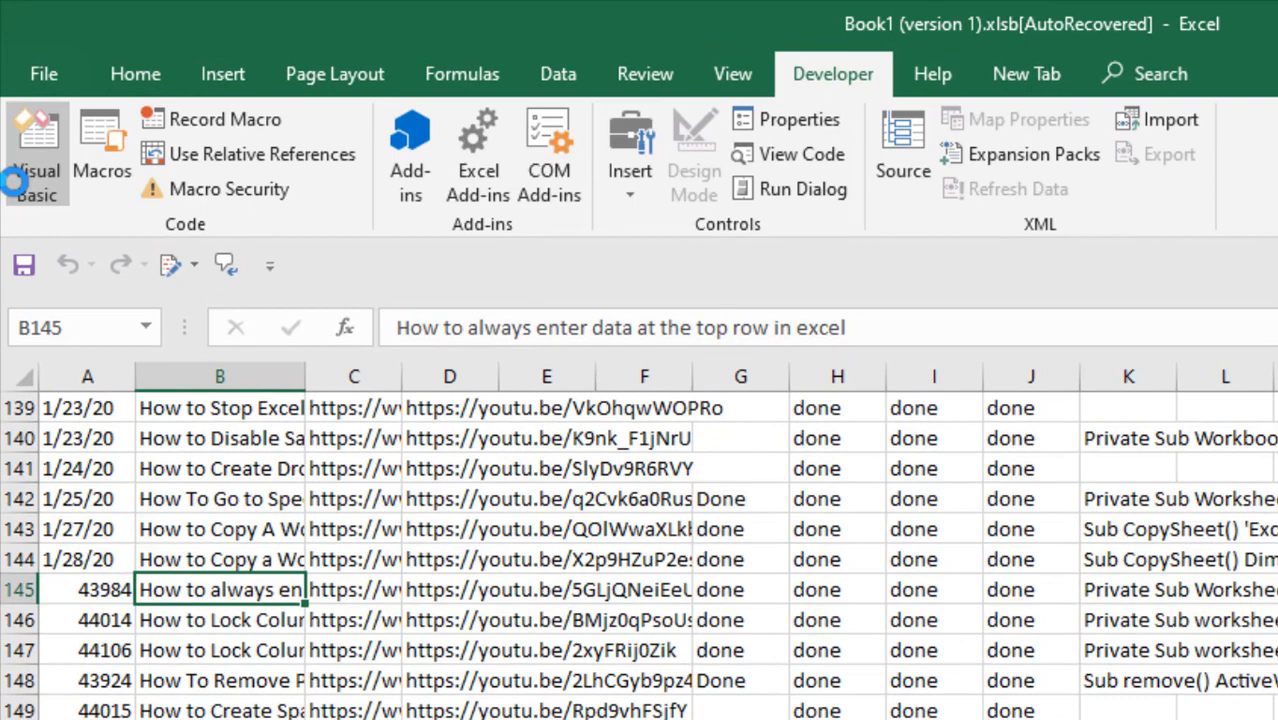
{"action": "left_click", "coordinate": [36, 150]}
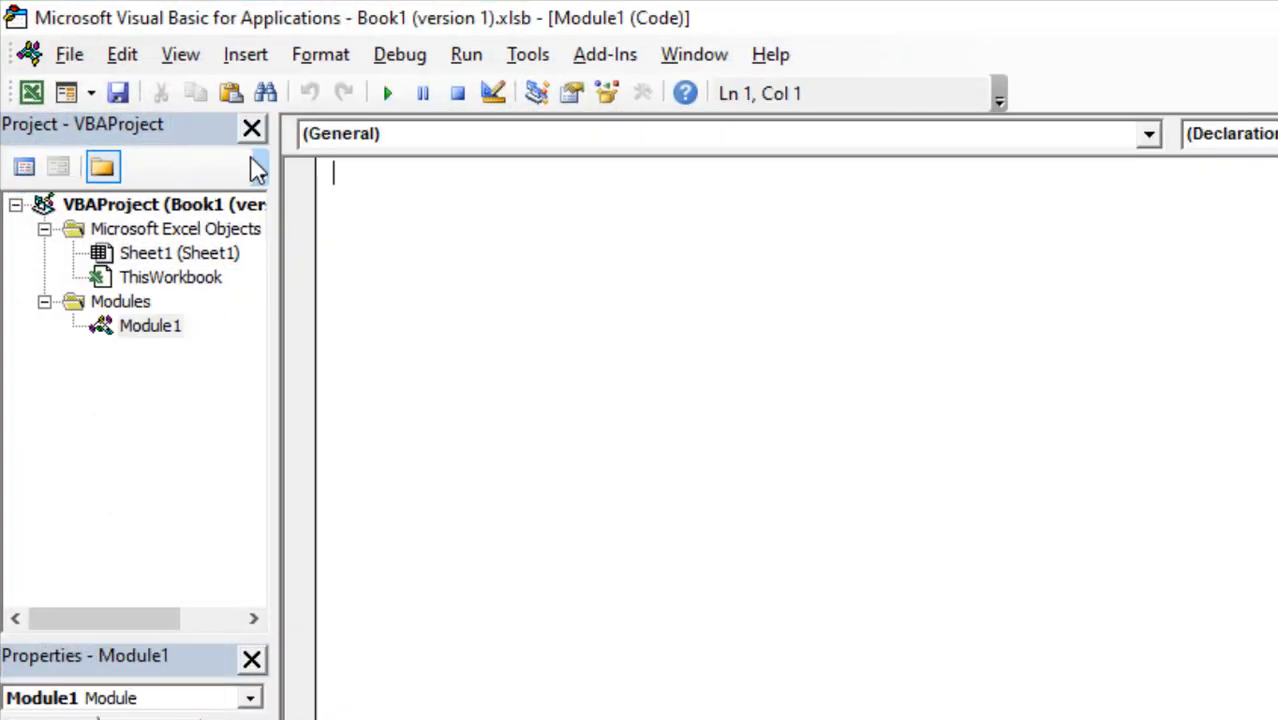
Write the DeleteAllBelow macro deleting Rows(ActiveCell.Row & ":" & Rows.Count) and run it
{"action": "type", "text": "Sub DeleteAllBelow()"}
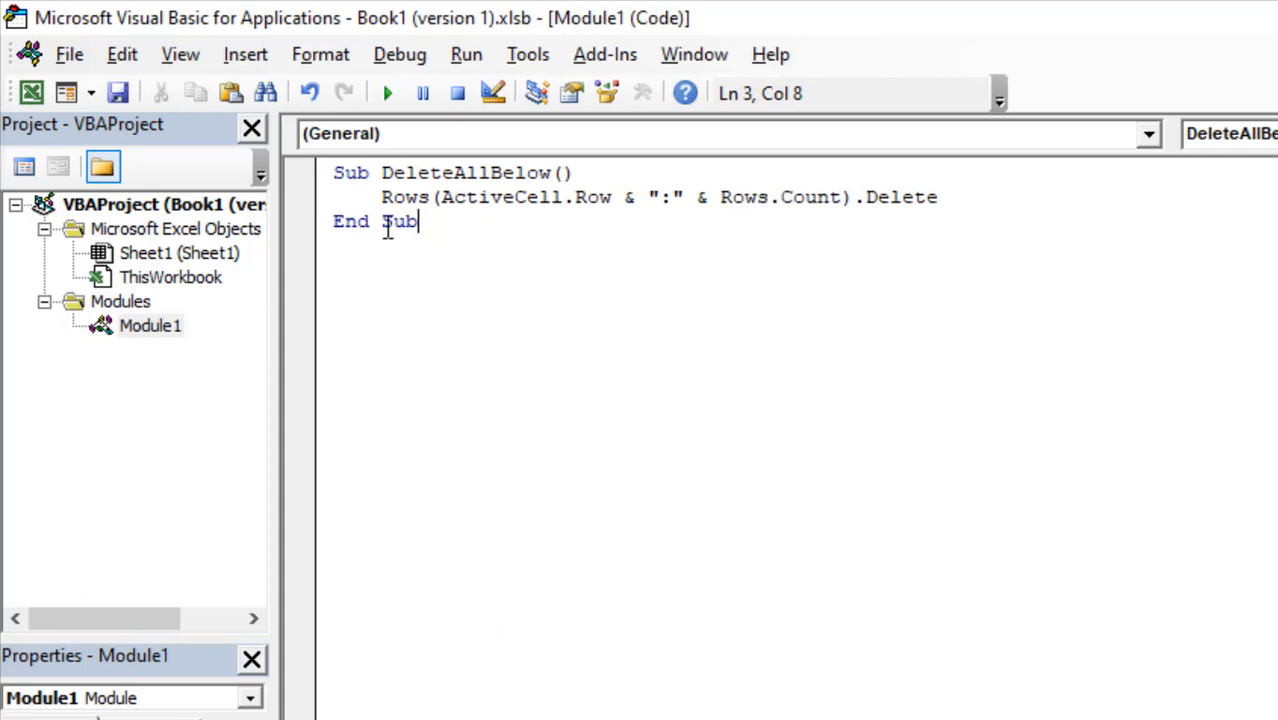
{"action": "mouse_move", "coordinate": [465, 258]}
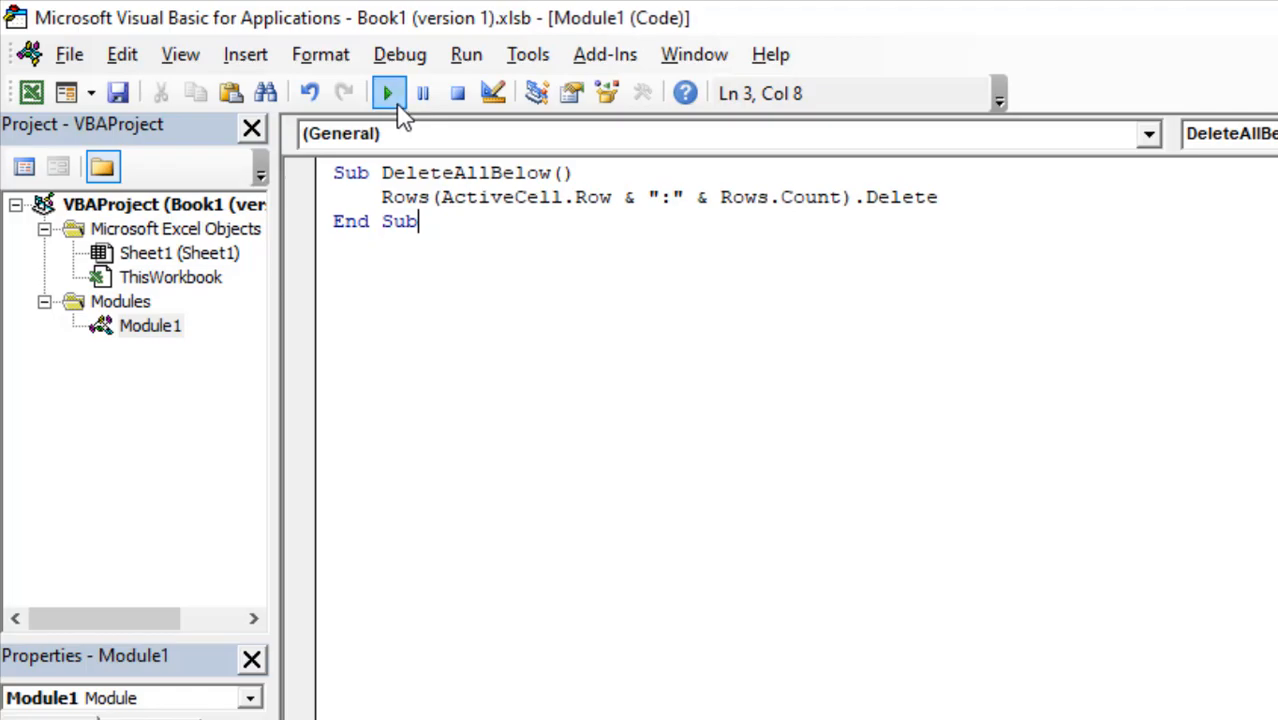
{"action": "left_click", "coordinate": [388, 92]}
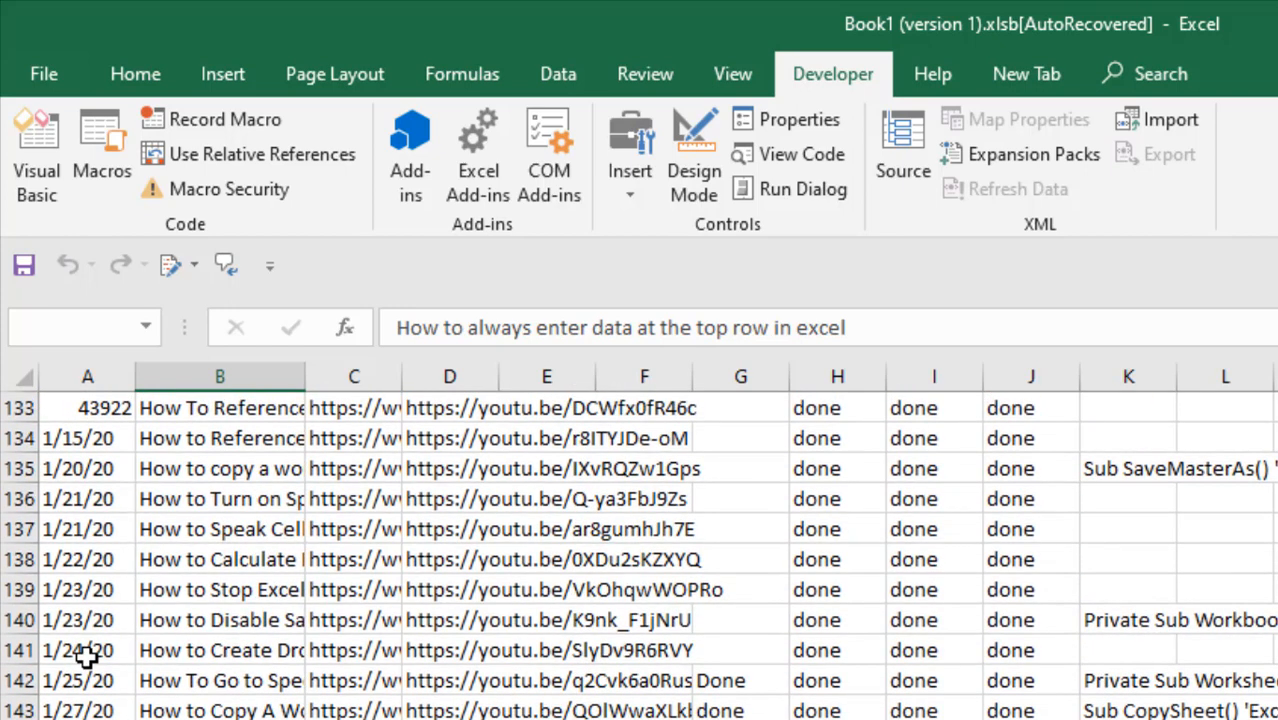
Select row 136 and run DeleteAllBelow from the Macros list, leaving data ending at row 135
{"action": "left_click", "coordinate": [220, 498]}
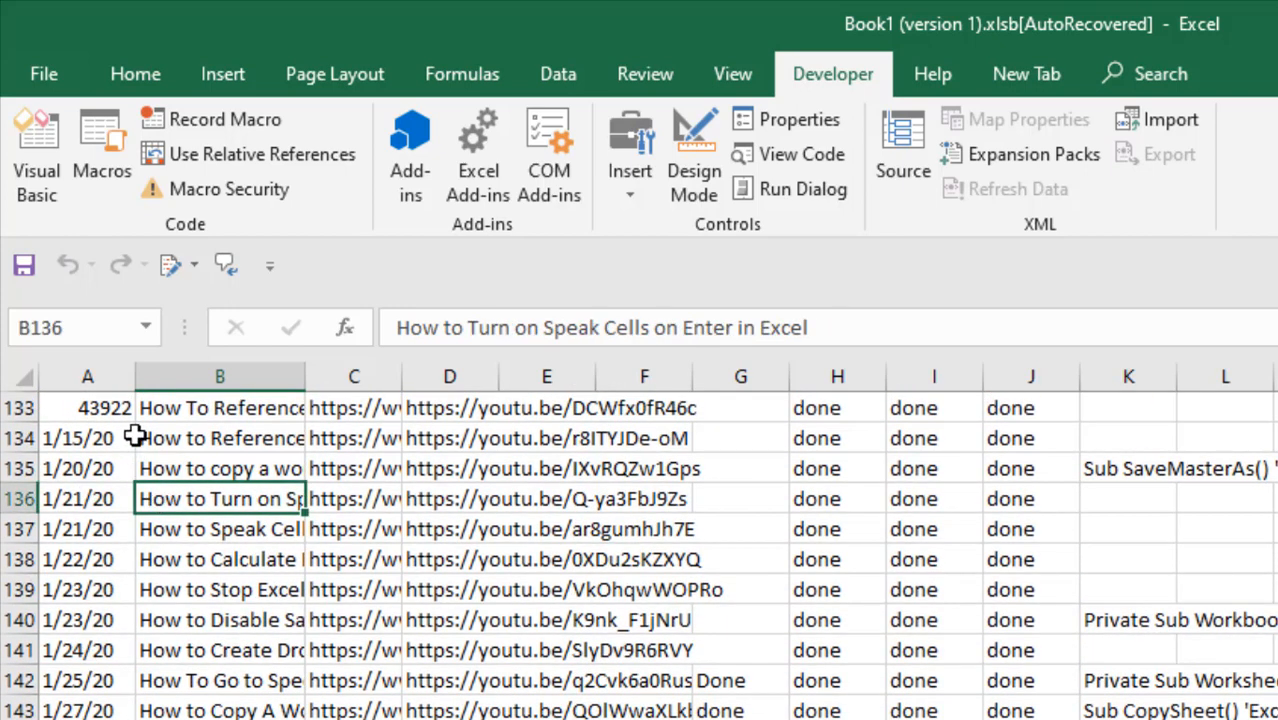
{"action": "left_click", "coordinate": [19, 498]}
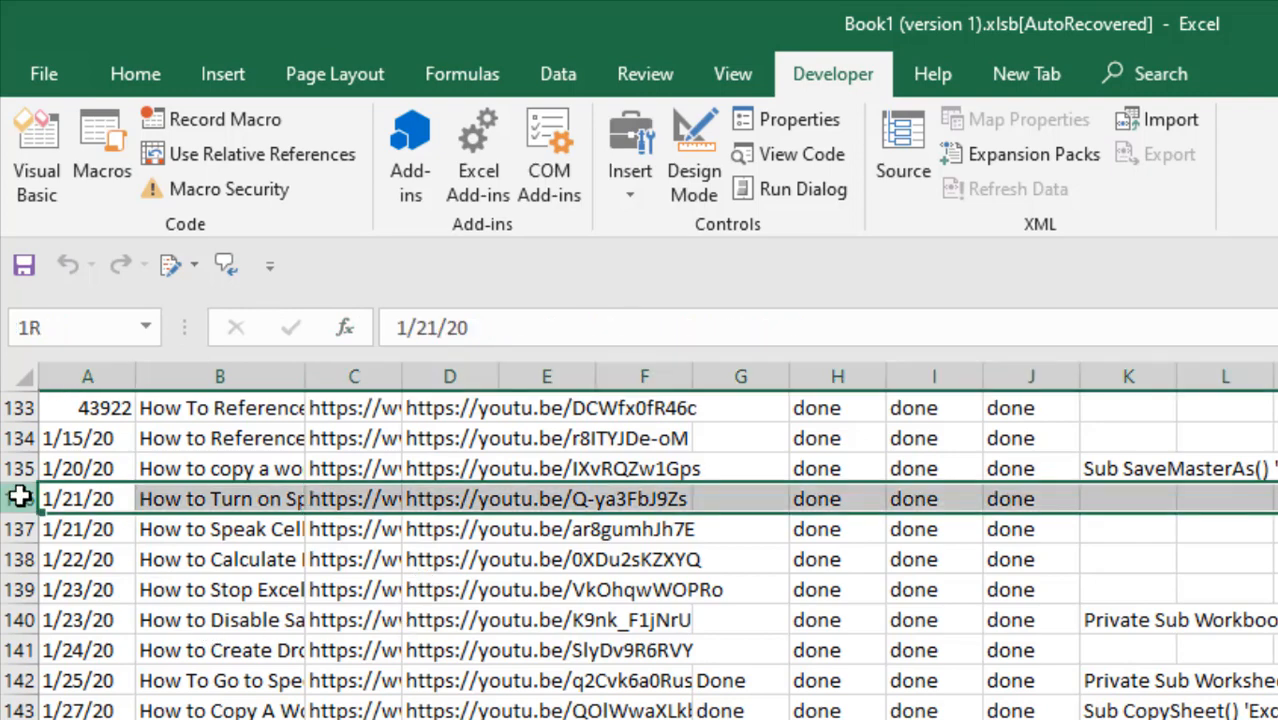
{"action": "scroll", "scroll_direction": "down", "scroll_amount": 3}
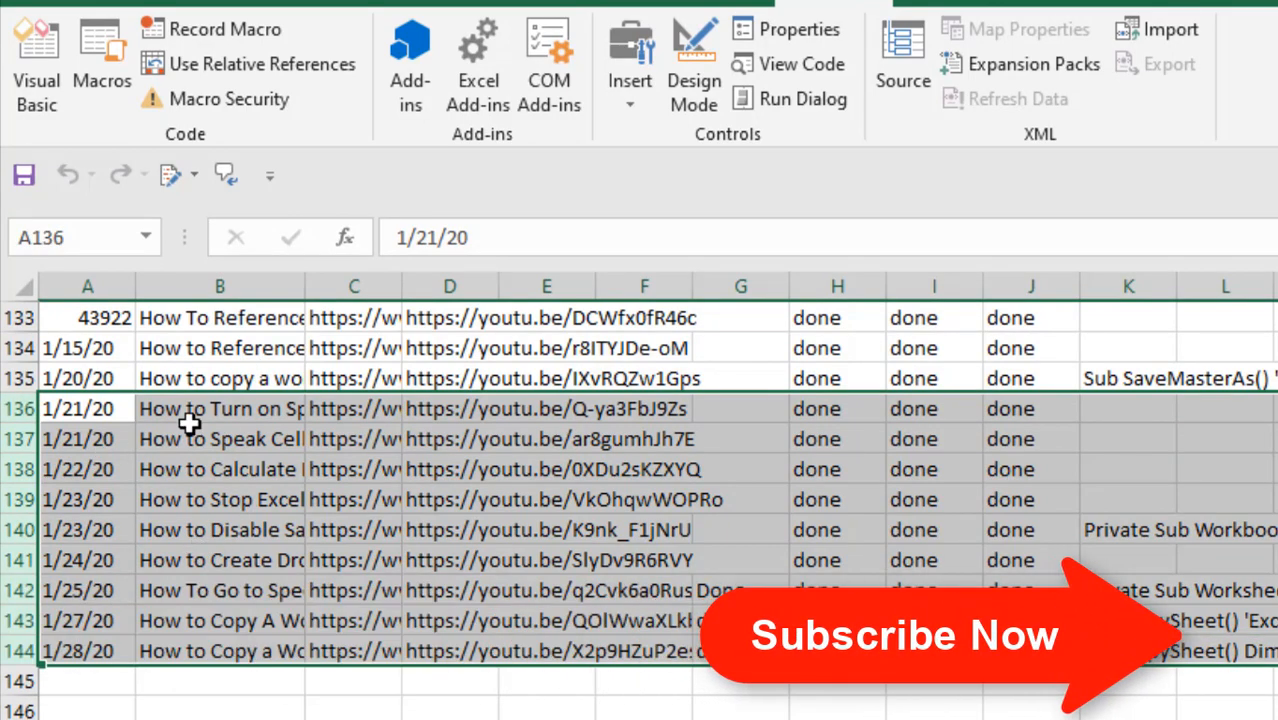
{"action": "left_click", "coordinate": [101, 60]}
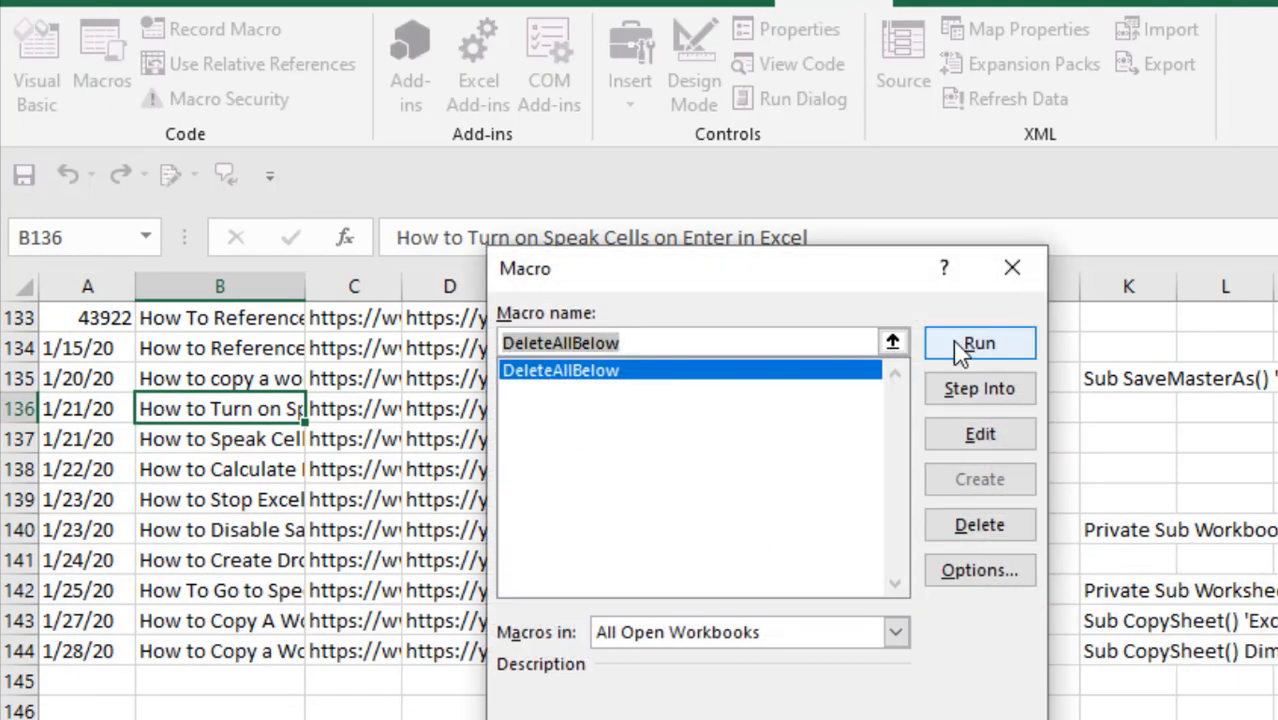
{"action": "left_click", "coordinate": [979, 342]}
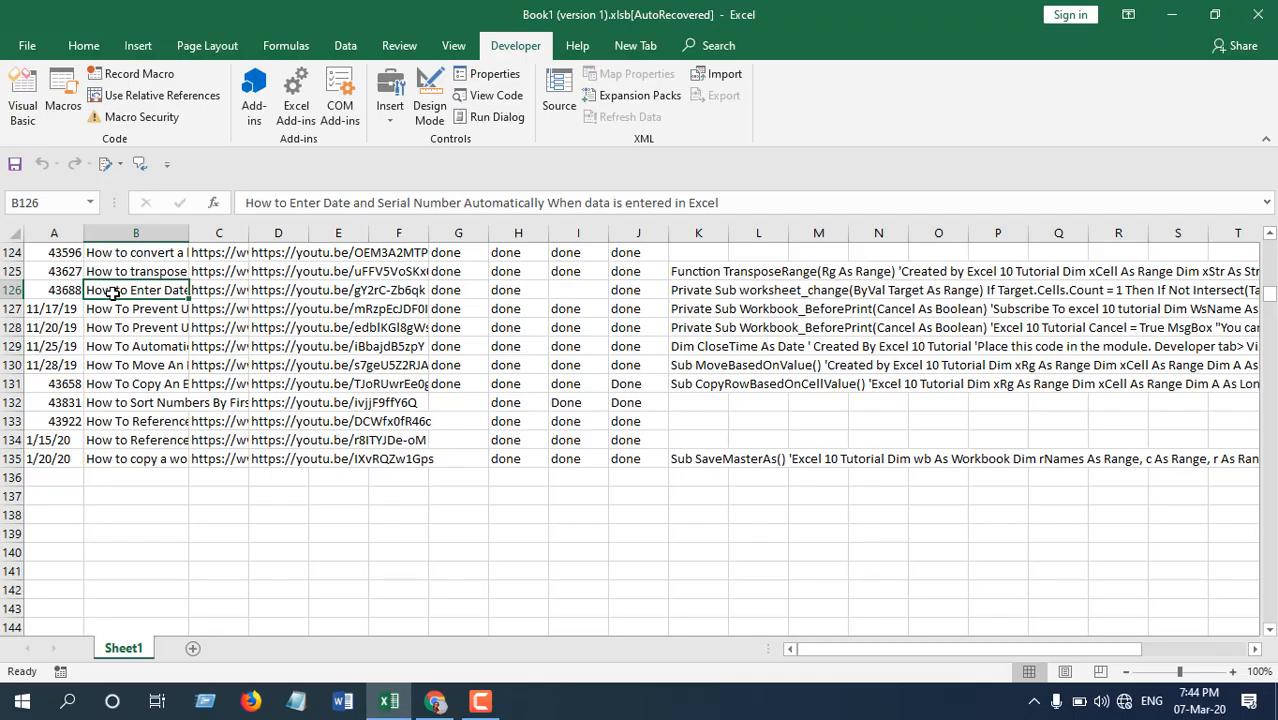
{"action": "mouse_move", "coordinate": [165, 293]}
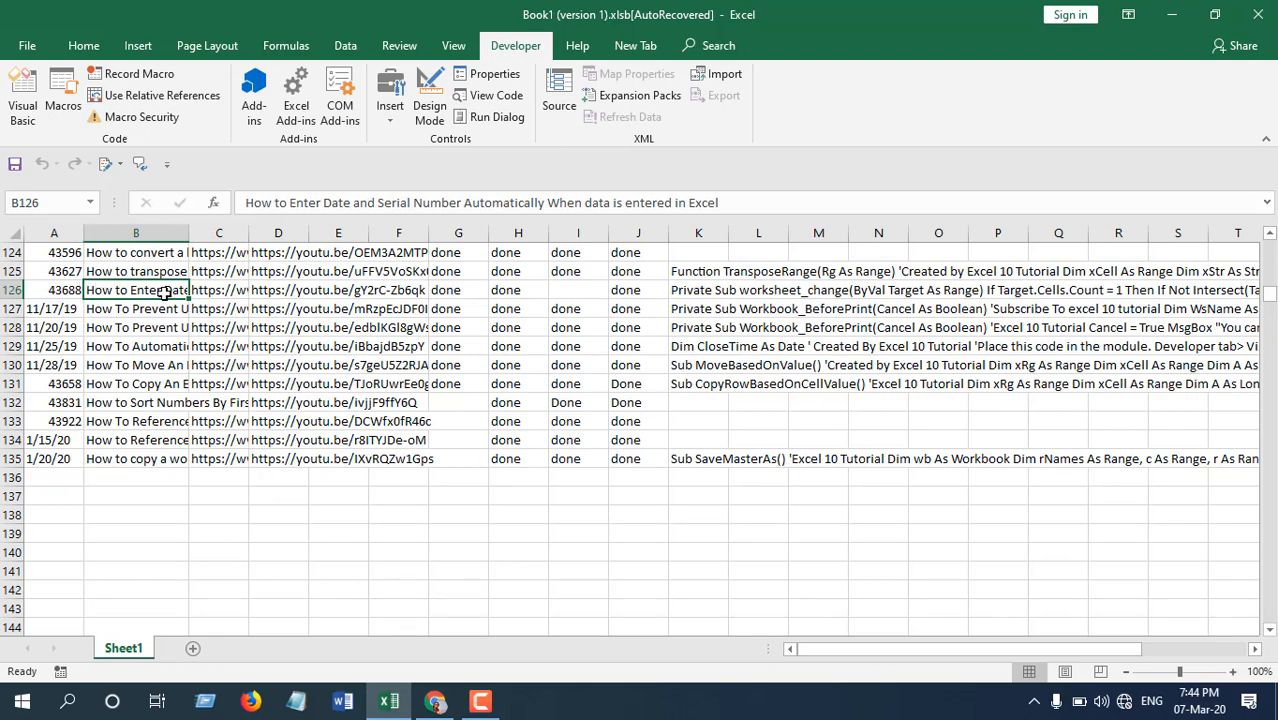
{"action": "mouse_move", "coordinate": [103, 287]}
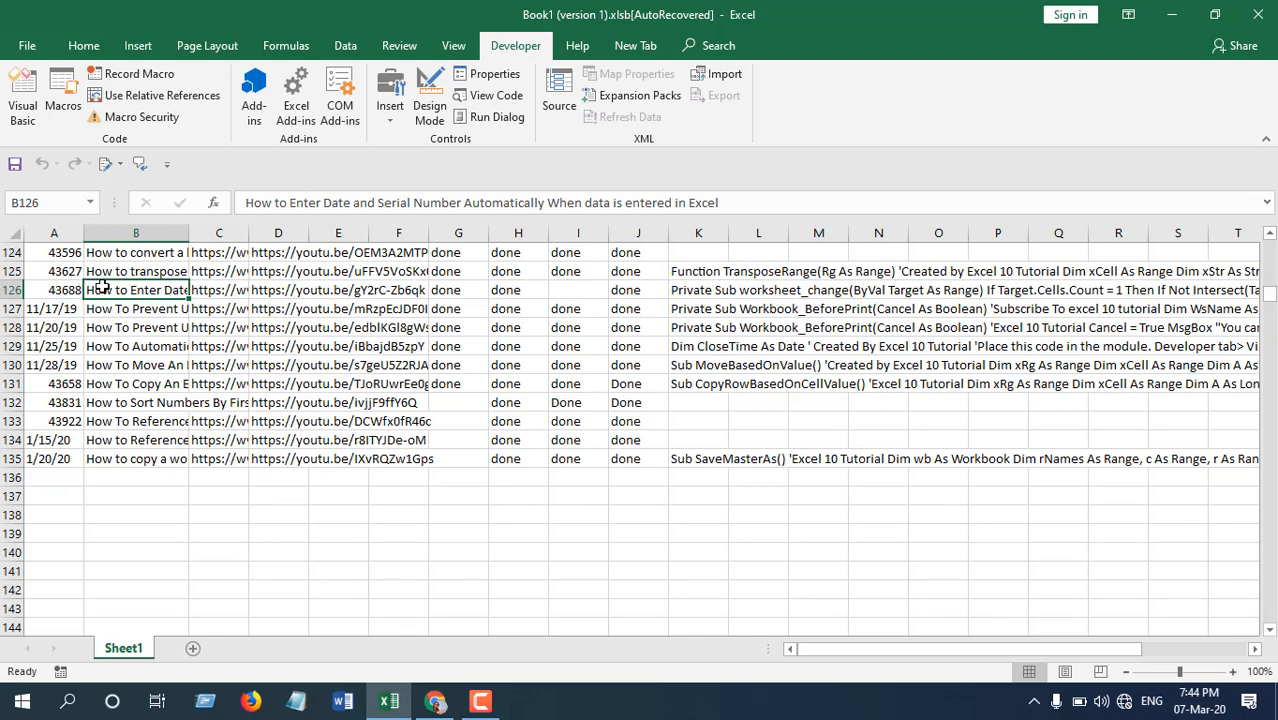